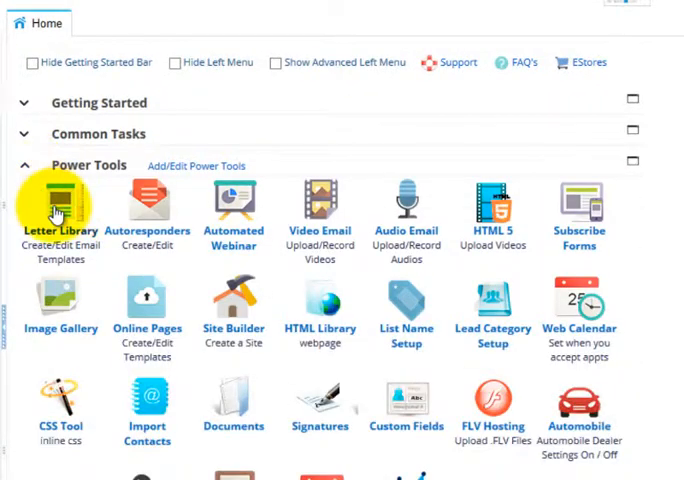
# Step: Show the Letter Library, glance at the Webinar category and return to Non-Categorized
pyautogui.click(60, 196)
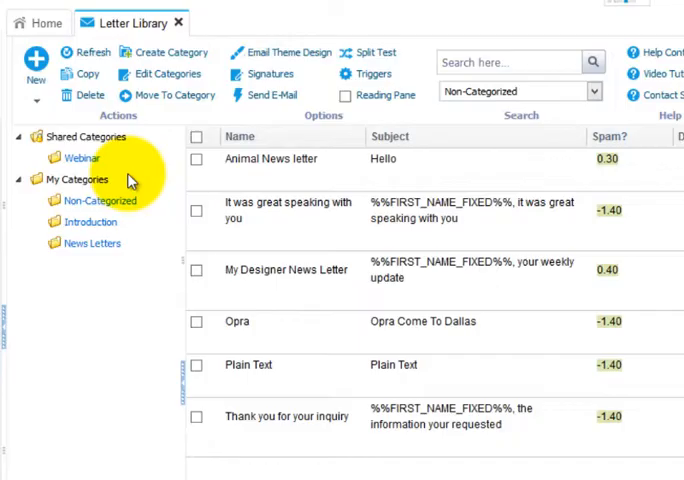
pyautogui.moveTo(148, 180)
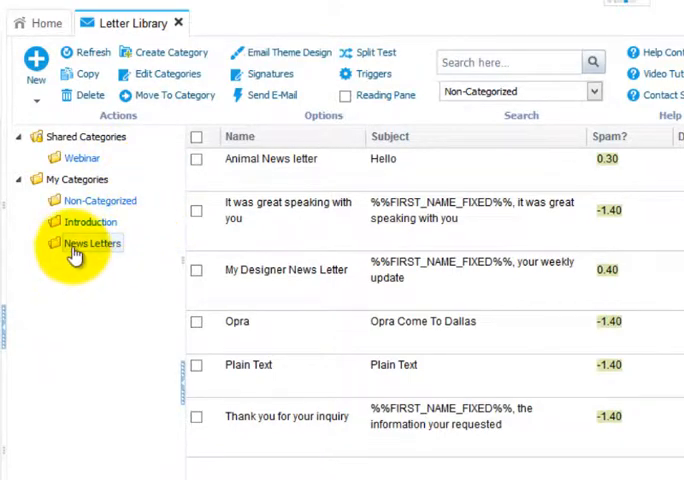
pyautogui.click(82, 158)
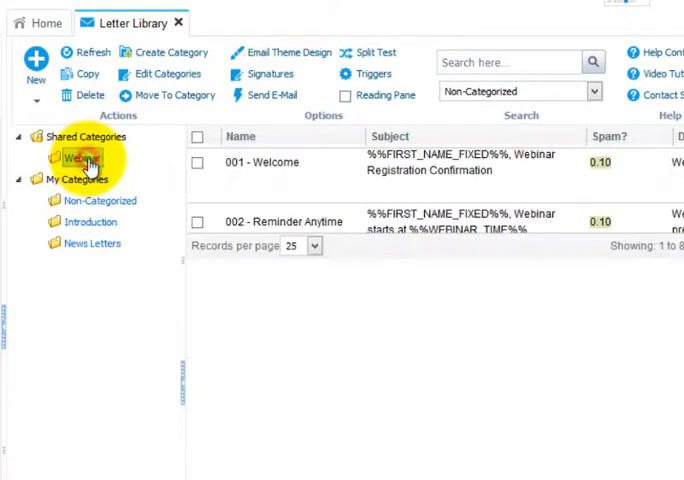
pyautogui.click(80, 156)
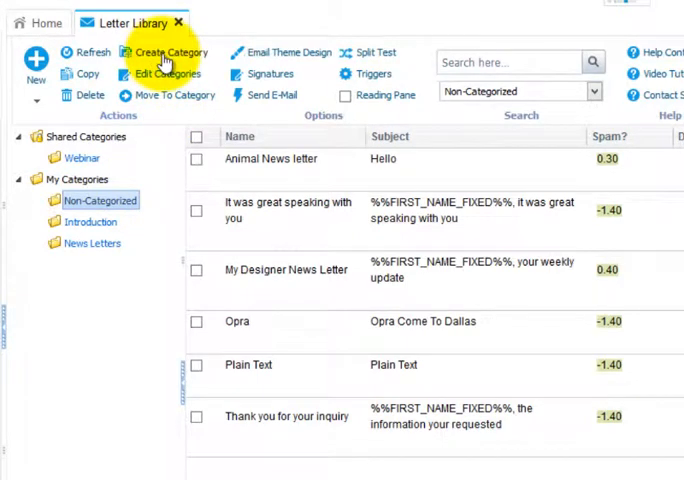
pyautogui.moveTo(168, 74)
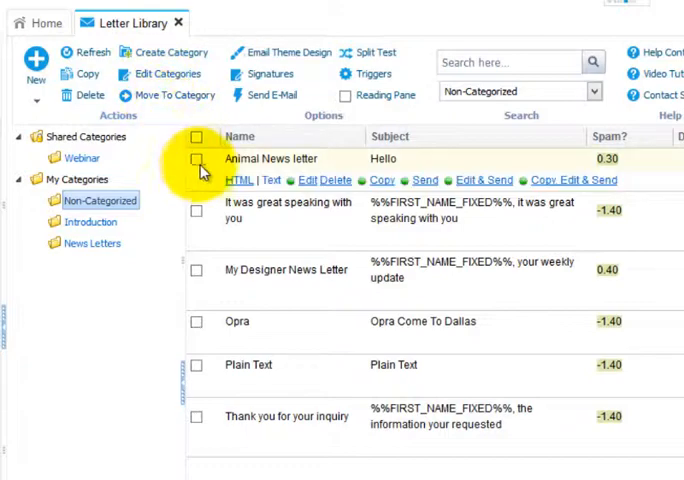
# Step: Check the Move To Category options for the Animal News letter without reassigning it
pyautogui.click(198, 160)
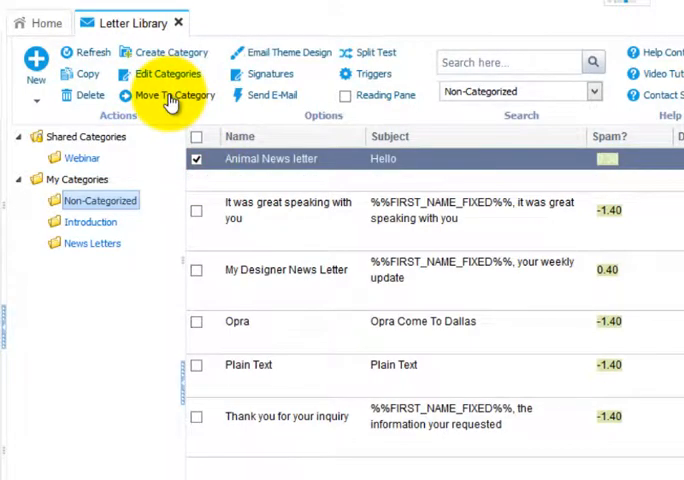
pyautogui.click(172, 96)
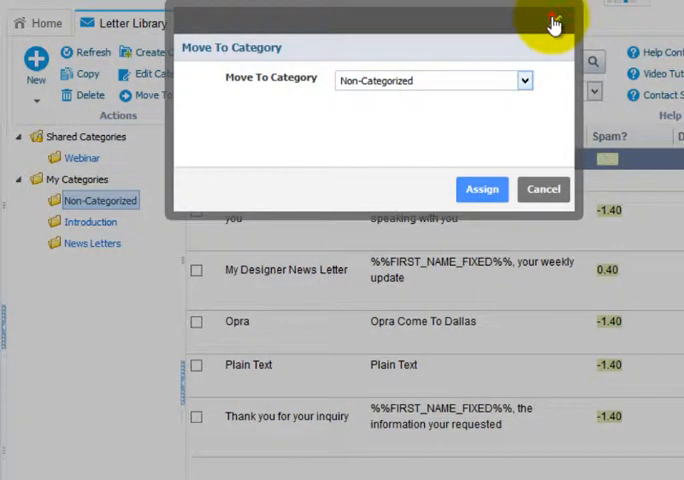
pyautogui.click(556, 20)
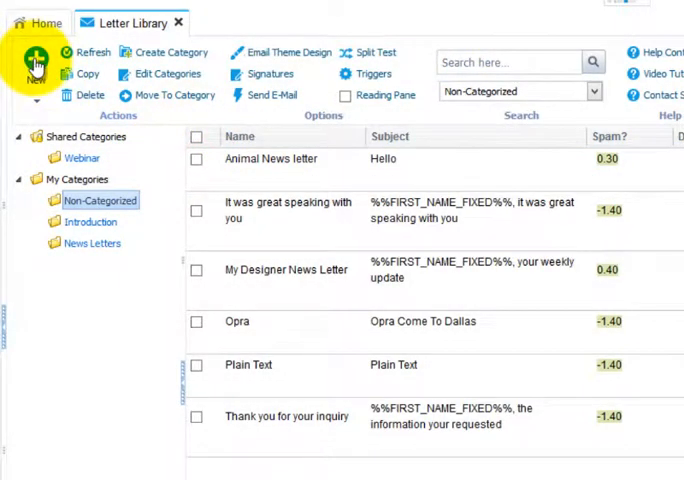
# Step: Begin a Code Your Own letter named 'My Code Your Own News Letter' with FIRST_NAME as subject
pyautogui.click(32, 58)
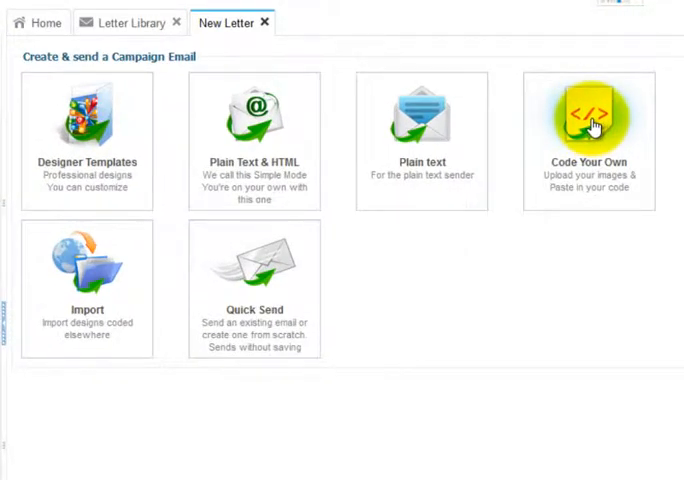
pyautogui.click(590, 118)
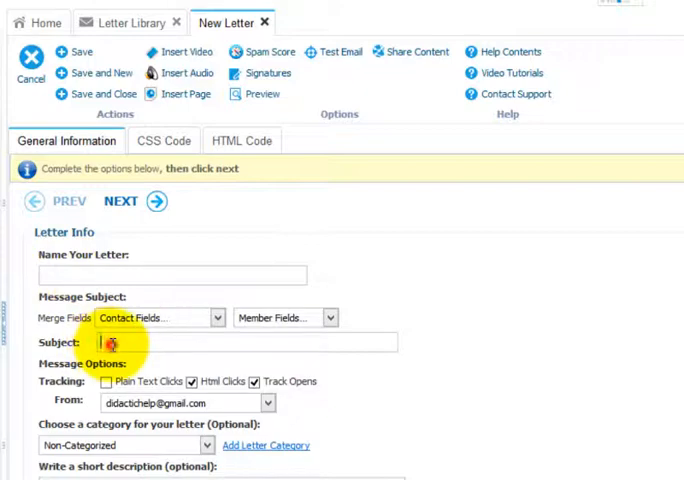
pyautogui.click(238, 362)
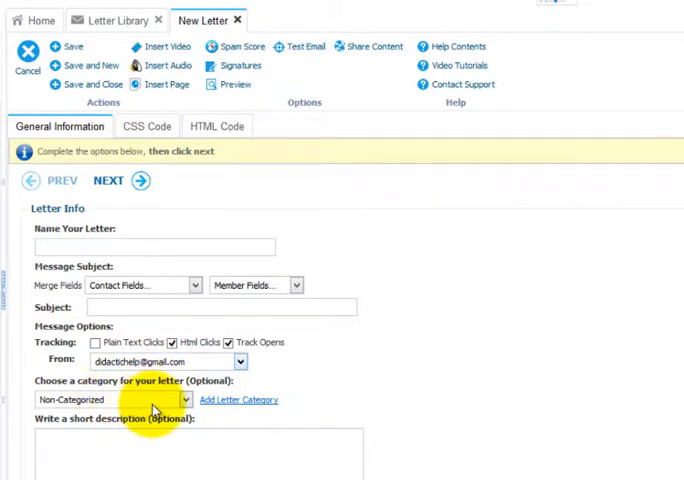
pyautogui.click(152, 246)
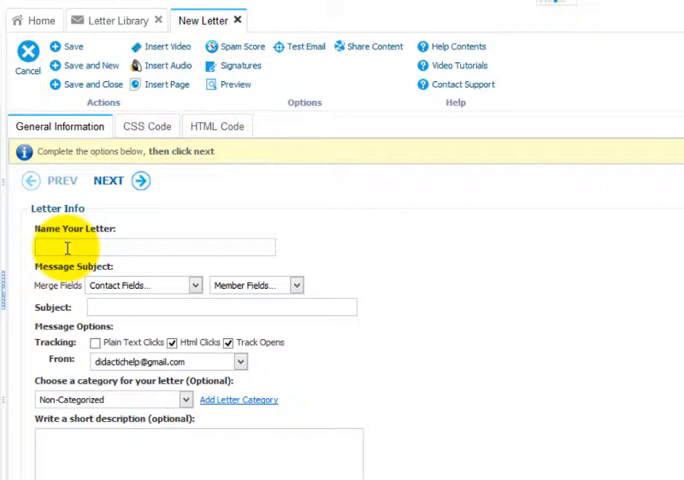
pyautogui.write('M')
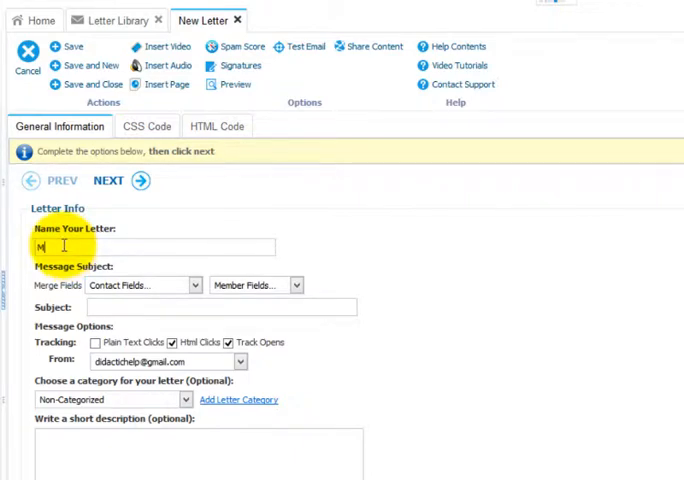
pyautogui.write('My Code Your Own News Letter')
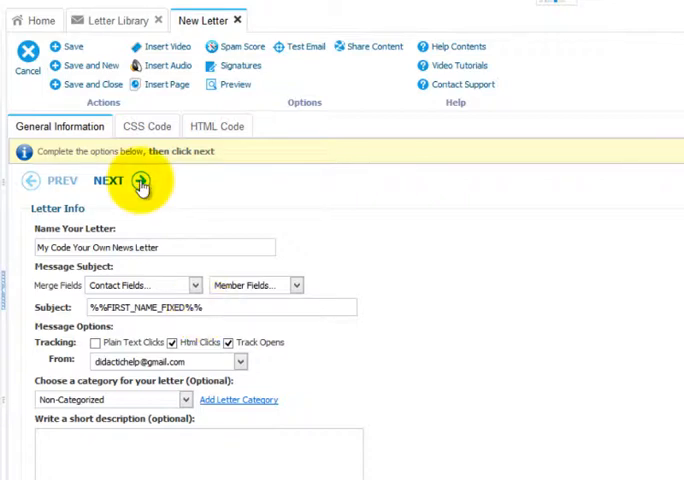
# Step: Proceed to the Image Gallery and enter the new MyCodeYourOwn folder
pyautogui.click(144, 186)
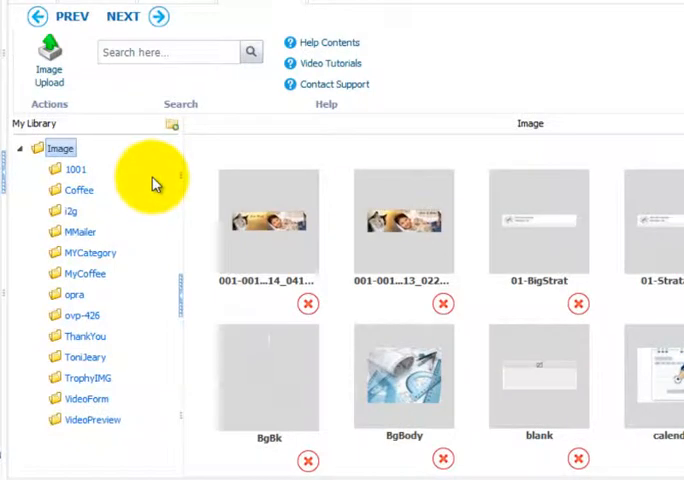
pyautogui.moveTo(170, 210)
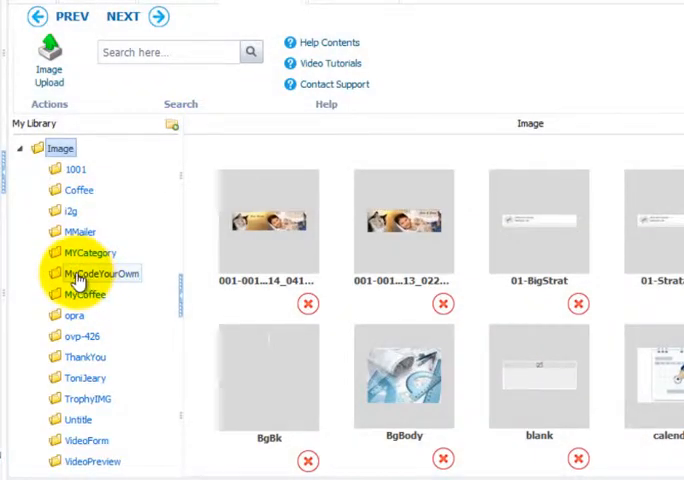
pyautogui.click(96, 272)
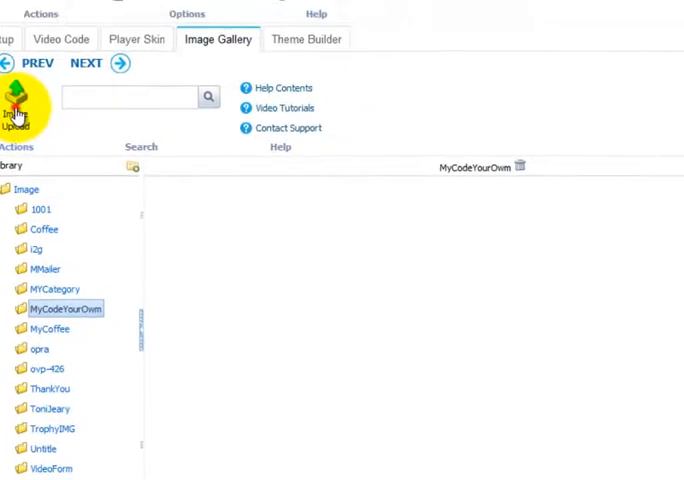
# Step: Upload 01-MyHeaderImage.jpg into the MyCodeYourOwn folder and view its thumbnail
pyautogui.click(20, 110)
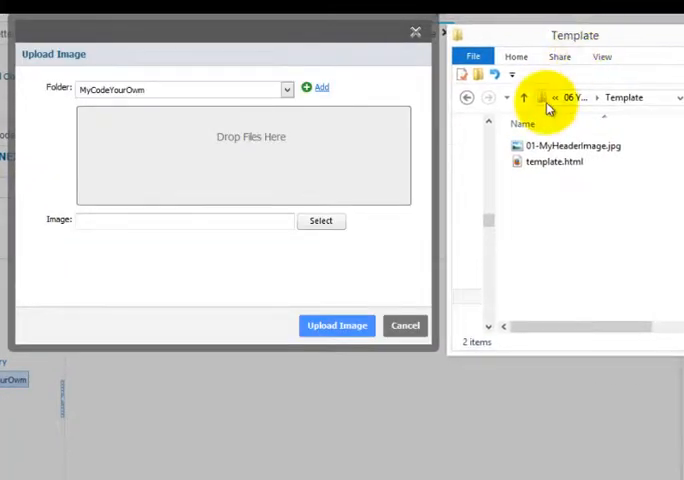
pyautogui.click(572, 146)
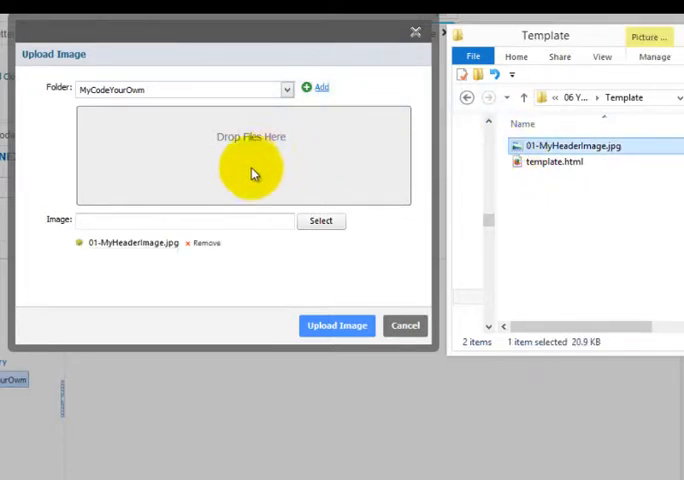
pyautogui.moveTo(82, 252)
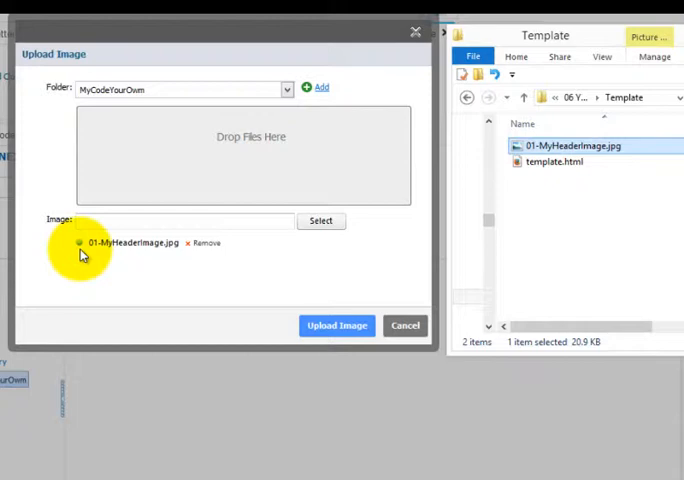
pyautogui.moveTo(170, 272)
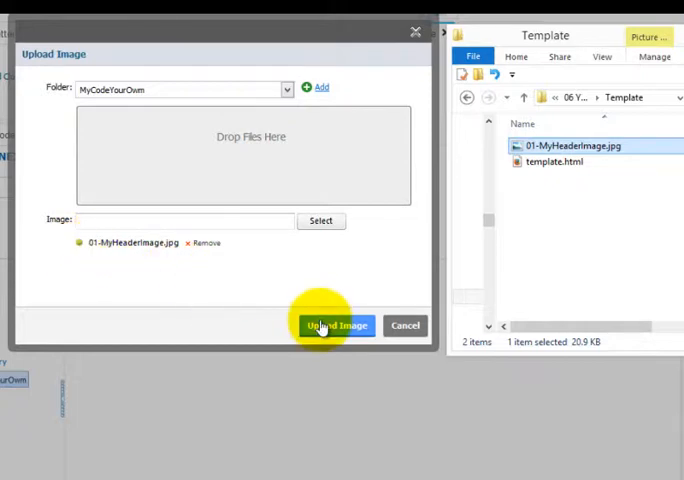
pyautogui.click(336, 324)
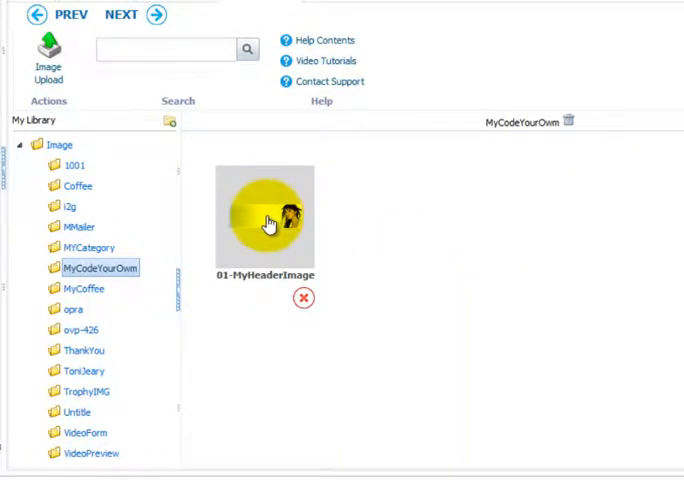
pyautogui.click(264, 220)
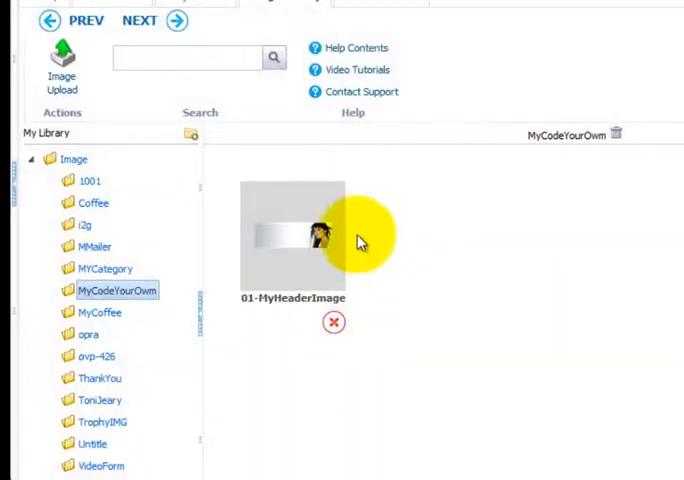
pyautogui.moveTo(386, 272)
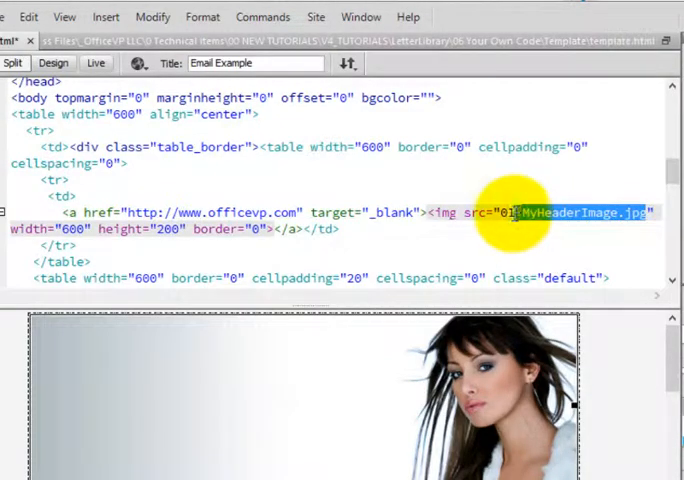
# Step: Paste the hosted 01-MyHeaderImage.jpg URL as the img src in the Dreamweaver template
pyautogui.rightClick(530, 212)
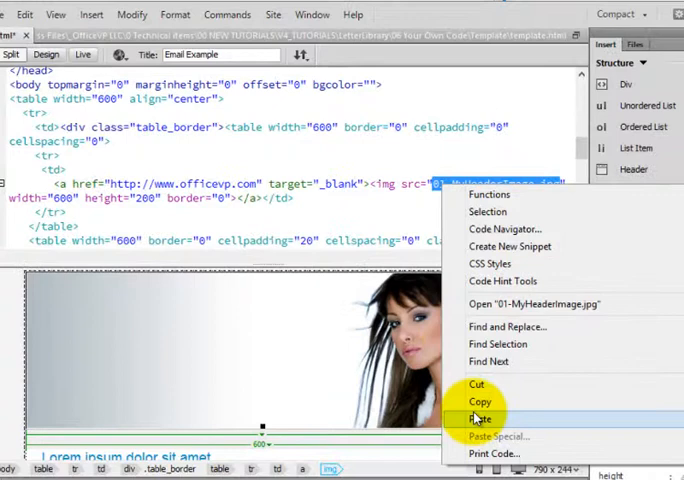
pyautogui.click(482, 418)
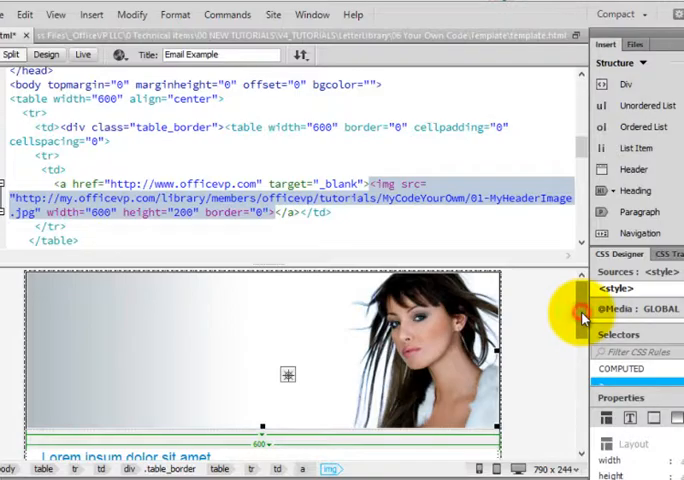
# Step: Highlight the [:footer] merge tag in the template's footer cell in Code view
pyautogui.scroll(-3)
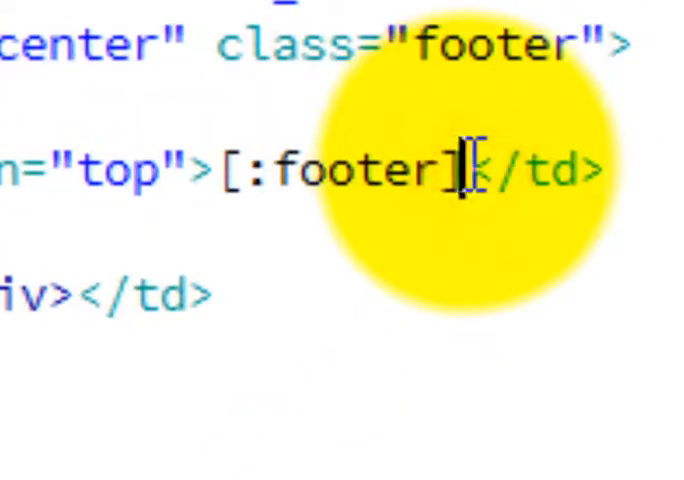
pyautogui.doubleClick(336, 170)
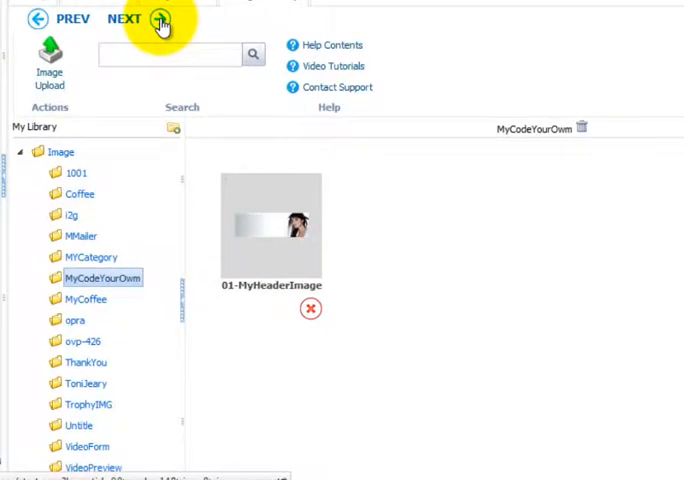
# Step: Choose the HTML Code editor and paste the template's CSS rules into the Enter CSS Here box
pyautogui.click(160, 20)
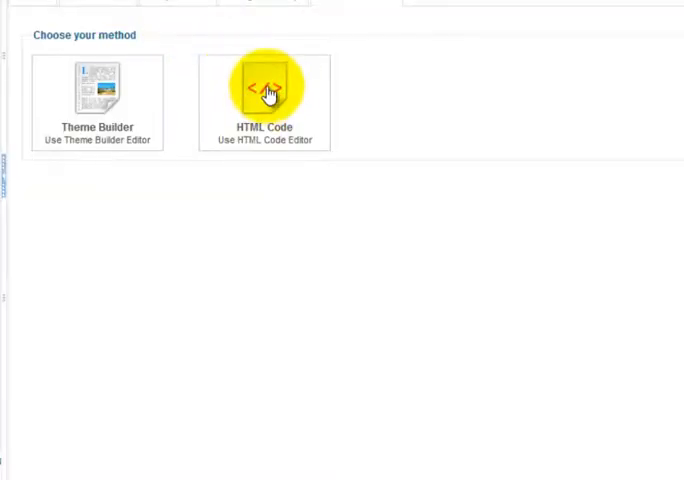
pyautogui.click(264, 84)
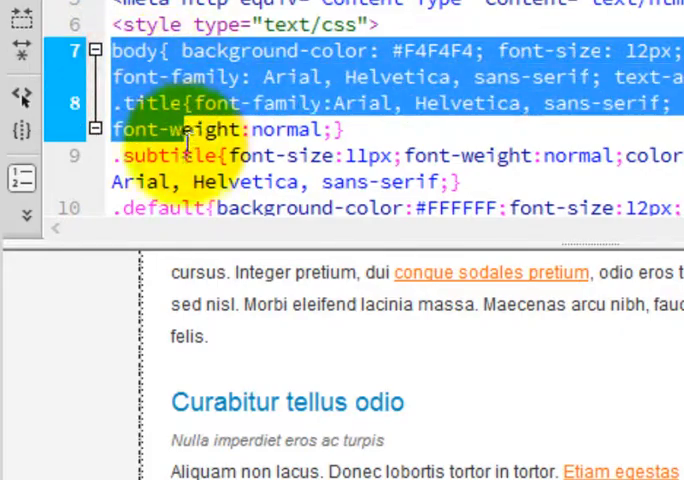
pyautogui.scroll(-3)
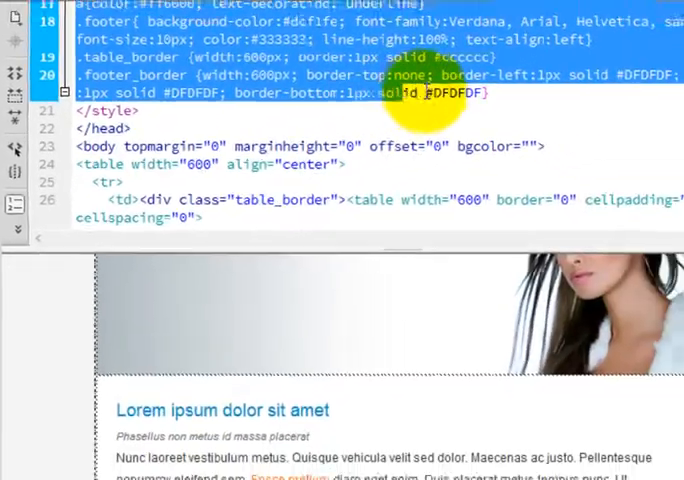
pyautogui.rightClick(410, 96)
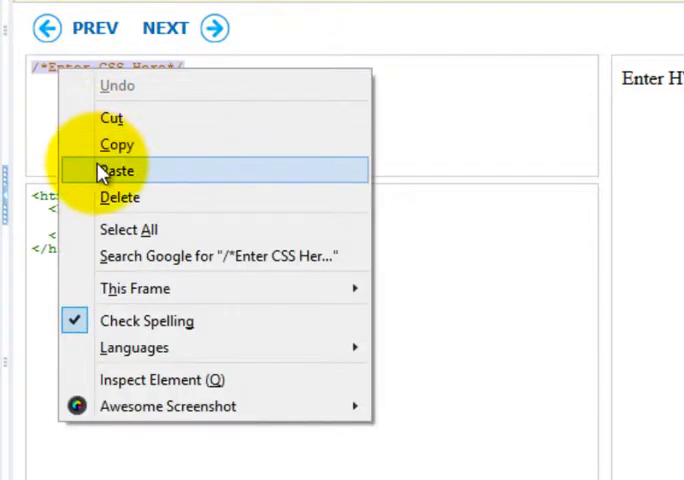
pyautogui.click(116, 170)
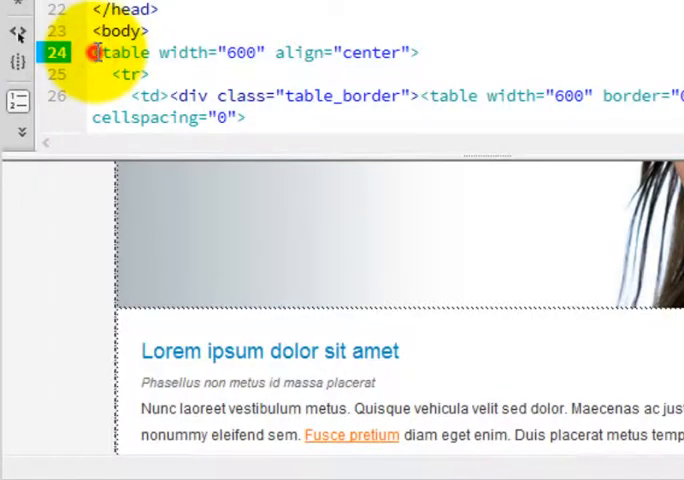
# Step: Copy the table markup (lines 24-67) from Dreamweaver and paste it between the body tags
pyautogui.moveTo(90, 52); pyautogui.dragTo(390, 96)
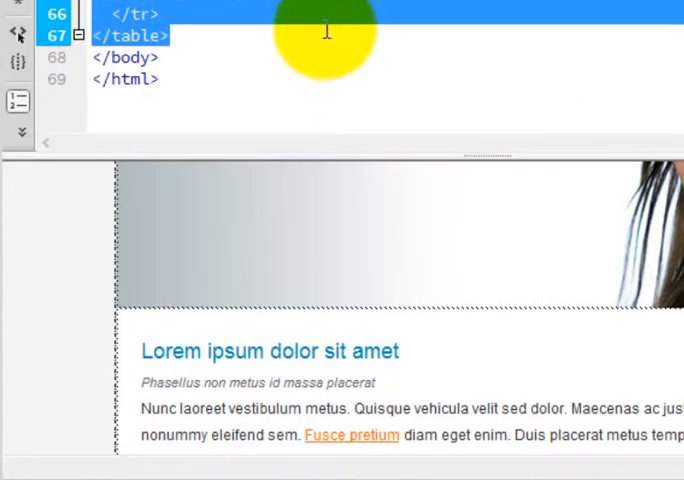
pyautogui.rightClick(328, 32)
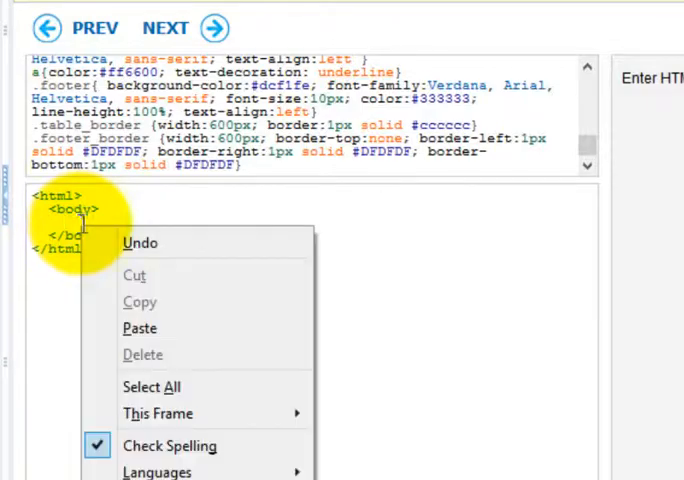
pyautogui.moveTo(140, 328)
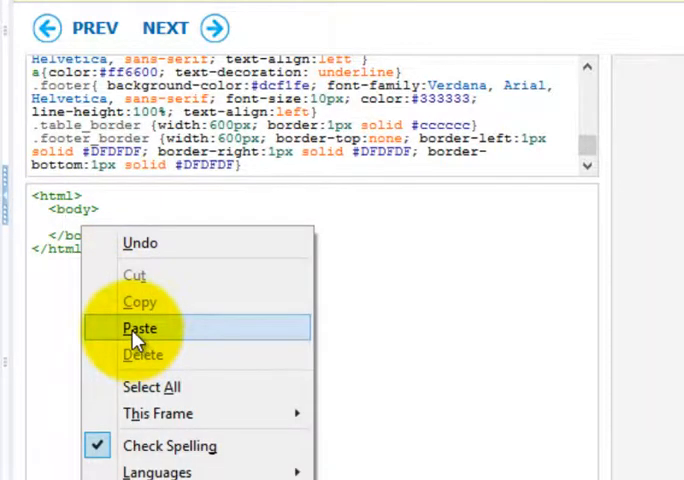
pyautogui.click(140, 328)
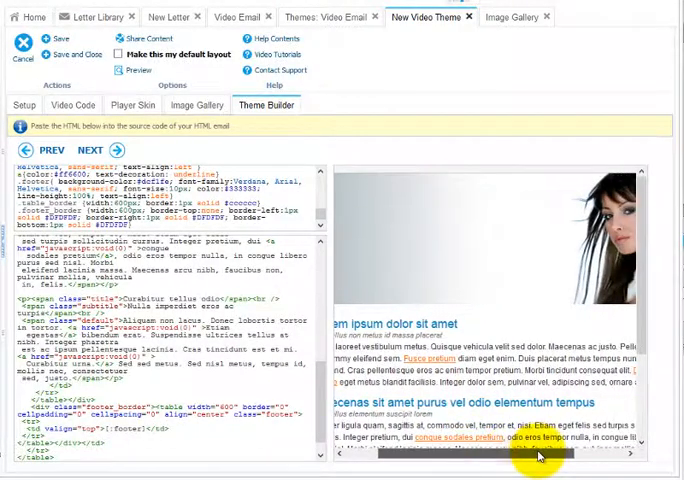
# Step: Save and Close so 'My Code Your Own News Letter' lists under Non-Categorized
pyautogui.scroll(-3)
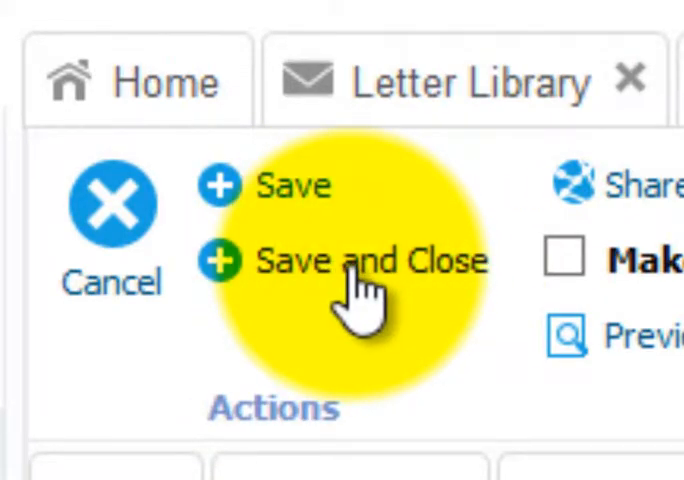
pyautogui.click(350, 260)
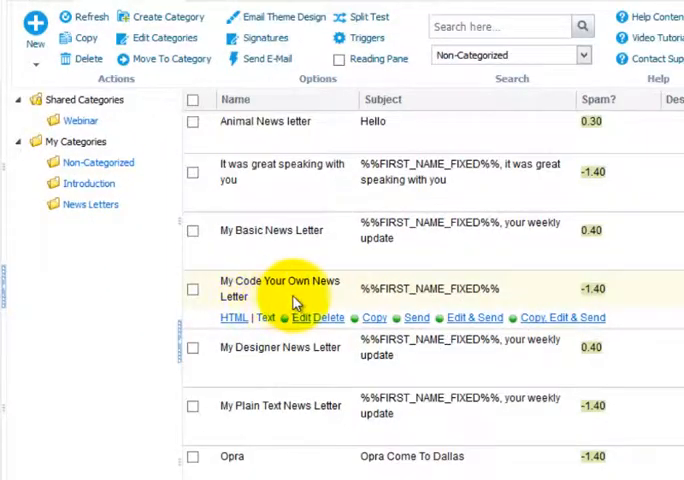